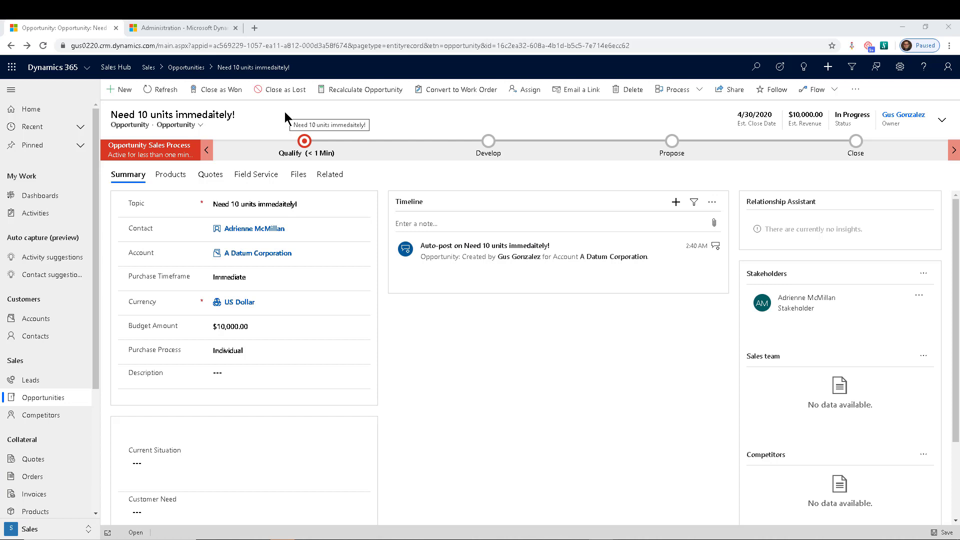
pyautogui.moveTo(504, 128)
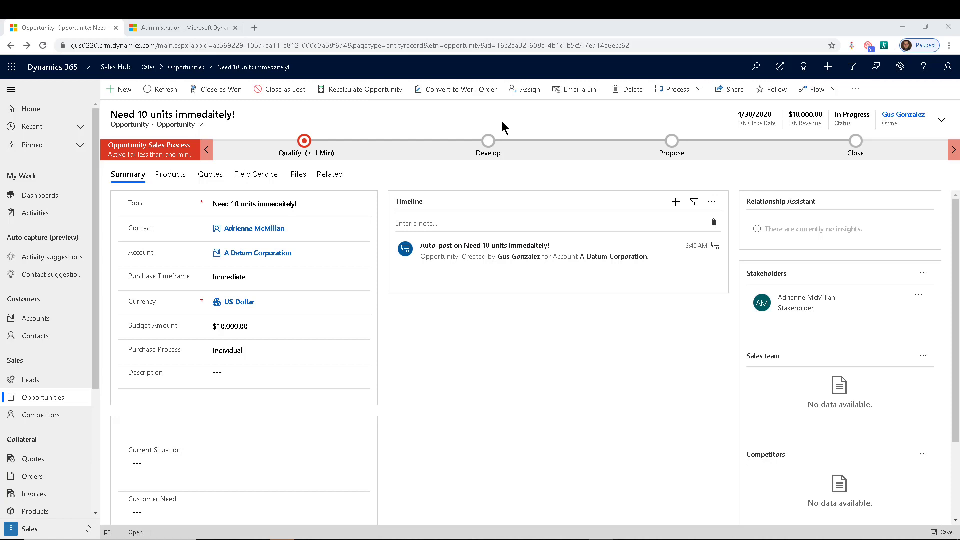
pyautogui.moveTo(507, 125)
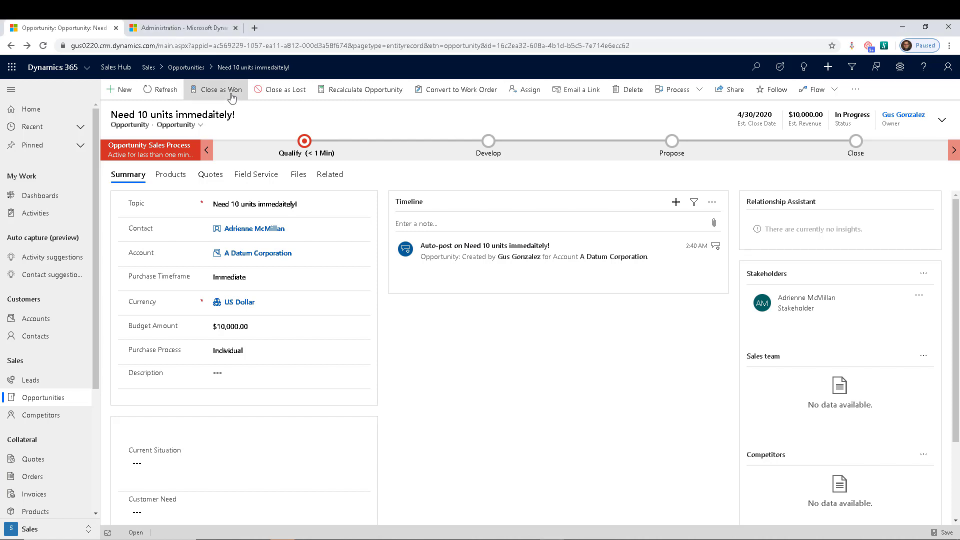
# Step: Start closing the opportunity as won, then switch to the Administration settings tab
pyautogui.click(219, 90)
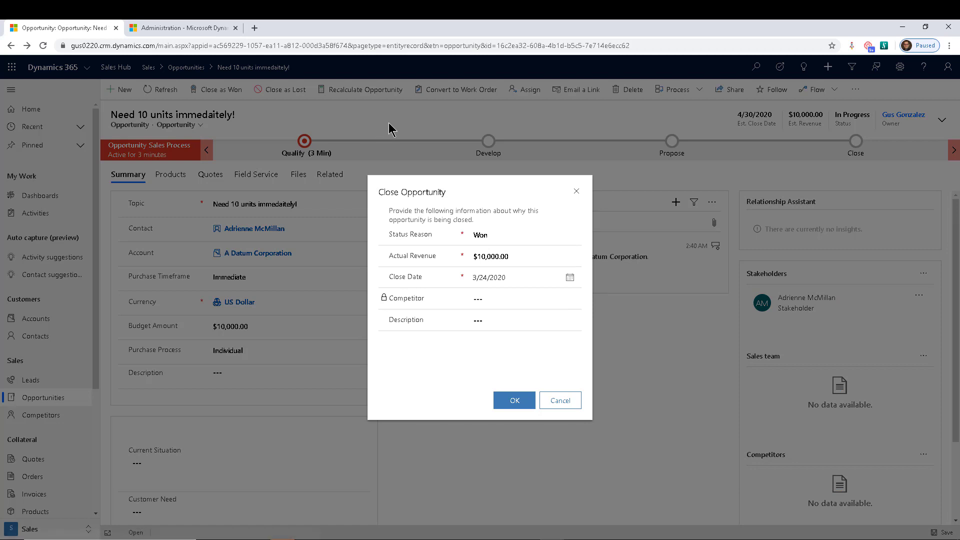
pyautogui.moveTo(510, 216)
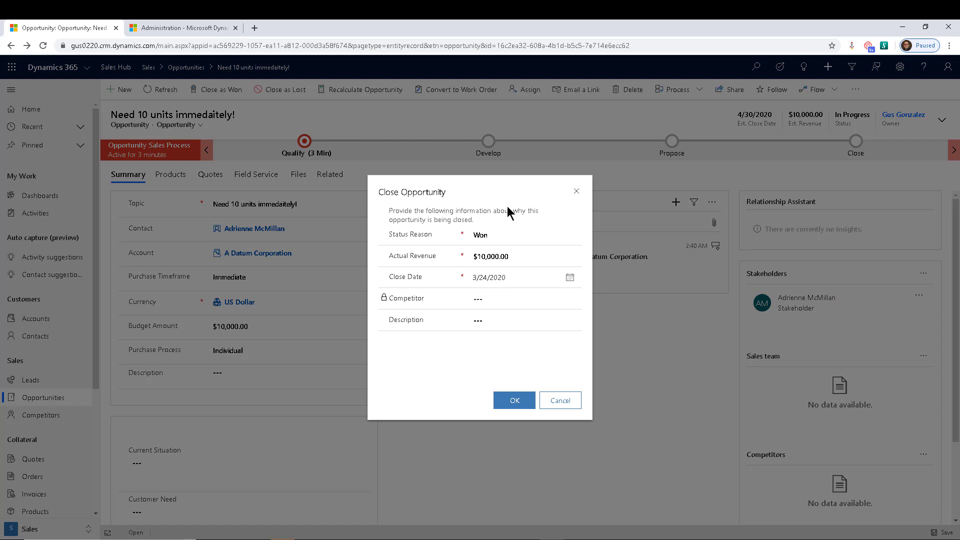
pyautogui.moveTo(428, 309)
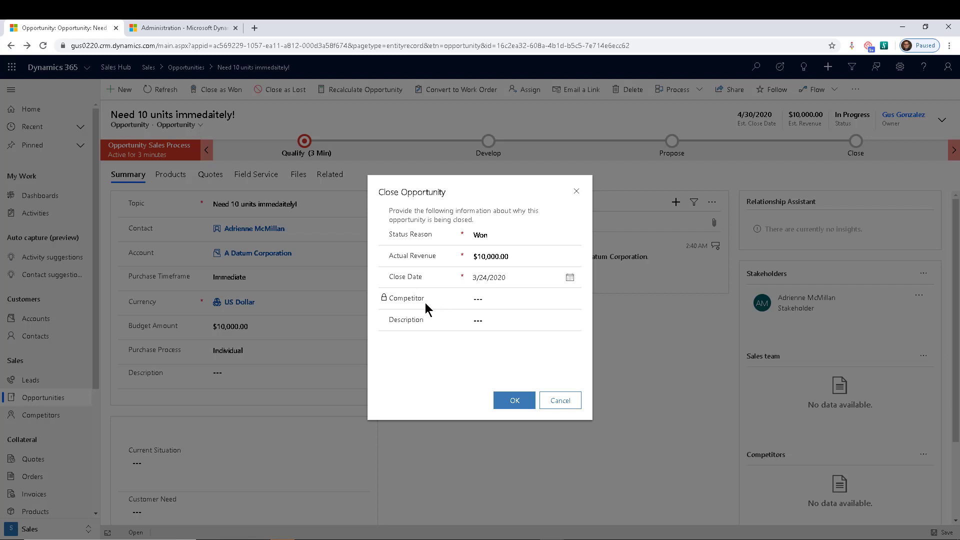
pyautogui.moveTo(414, 326)
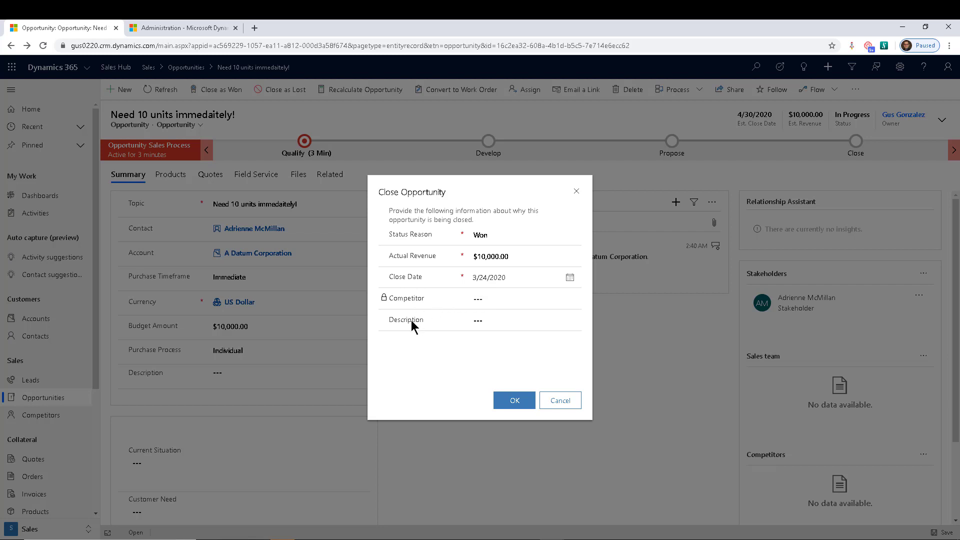
pyautogui.moveTo(438, 259)
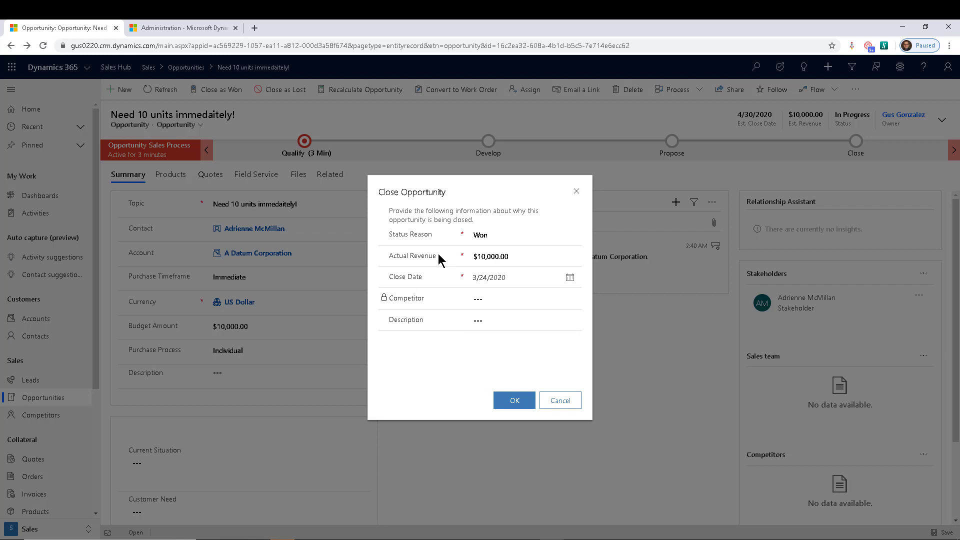
pyautogui.moveTo(530, 215)
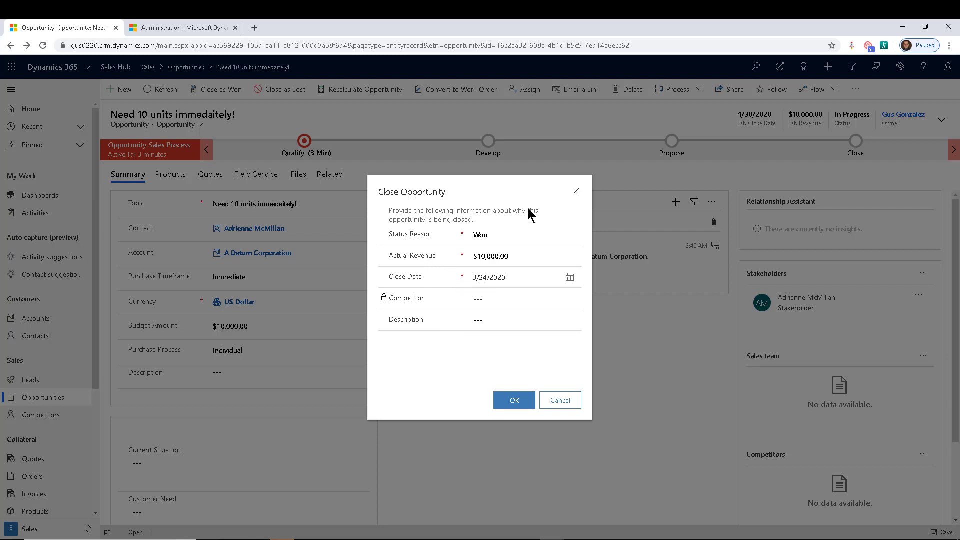
pyautogui.moveTo(521, 209)
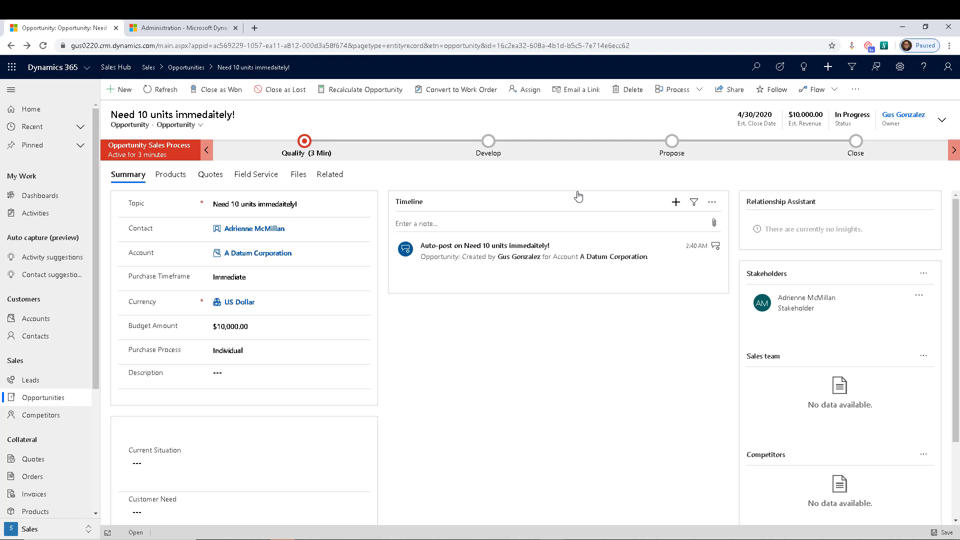
pyautogui.click(183, 27)
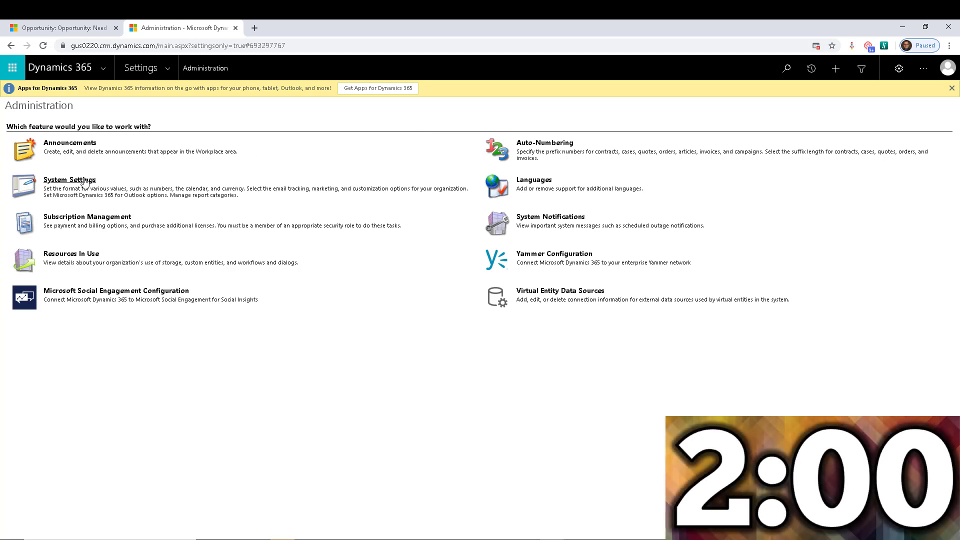
# Step: In System Settings' Sales options, enable custom fields on the opportunity close form and apply
pyautogui.click(69, 179)
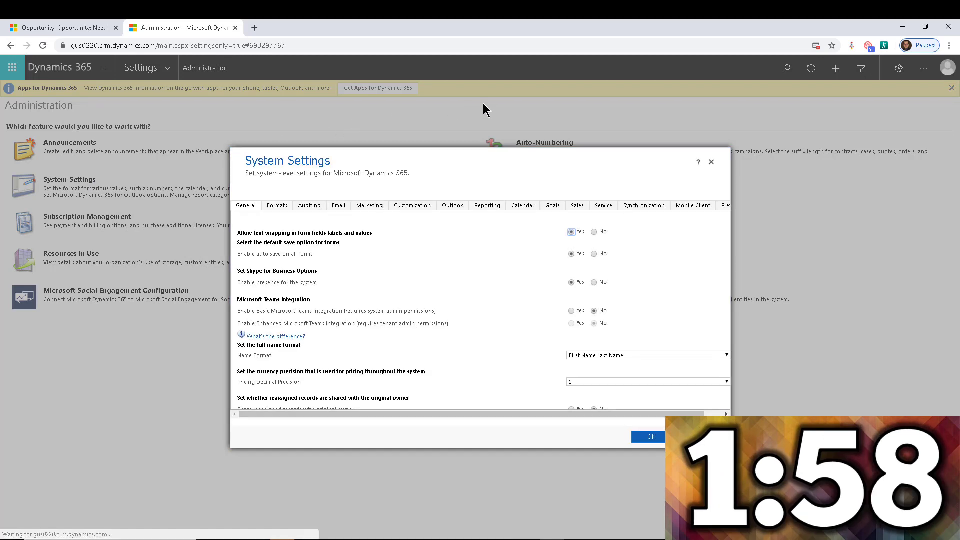
pyautogui.click(576, 205)
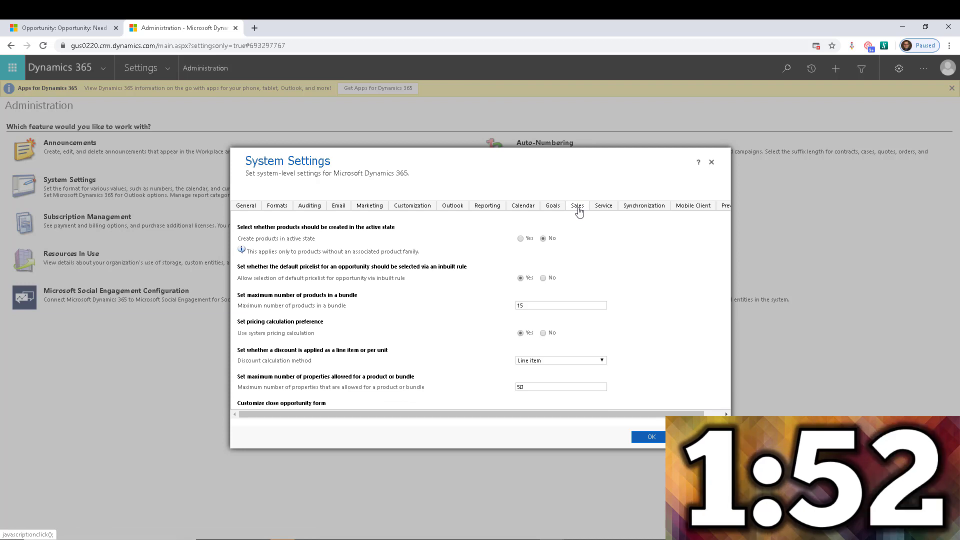
pyautogui.moveTo(461, 412)
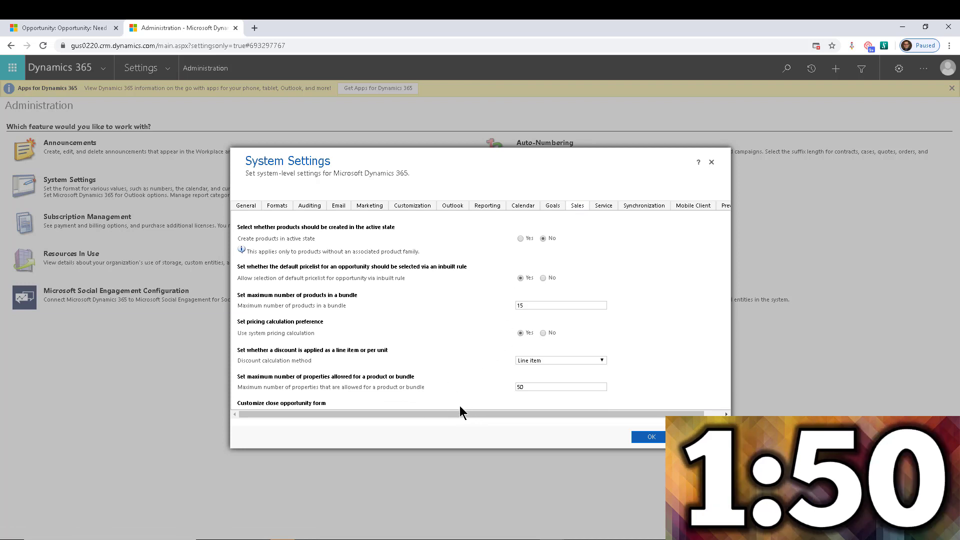
pyautogui.moveTo(282, 411)
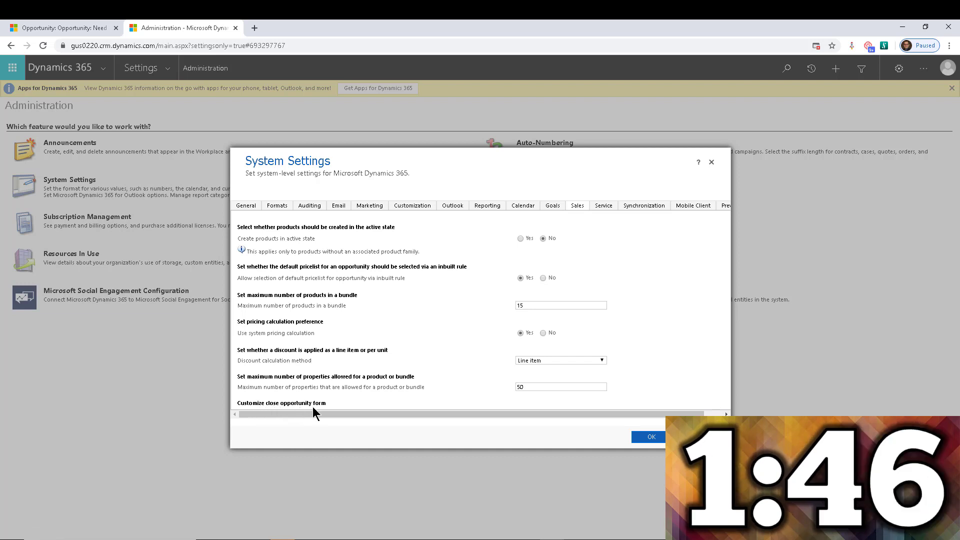
pyautogui.moveTo(700, 320)
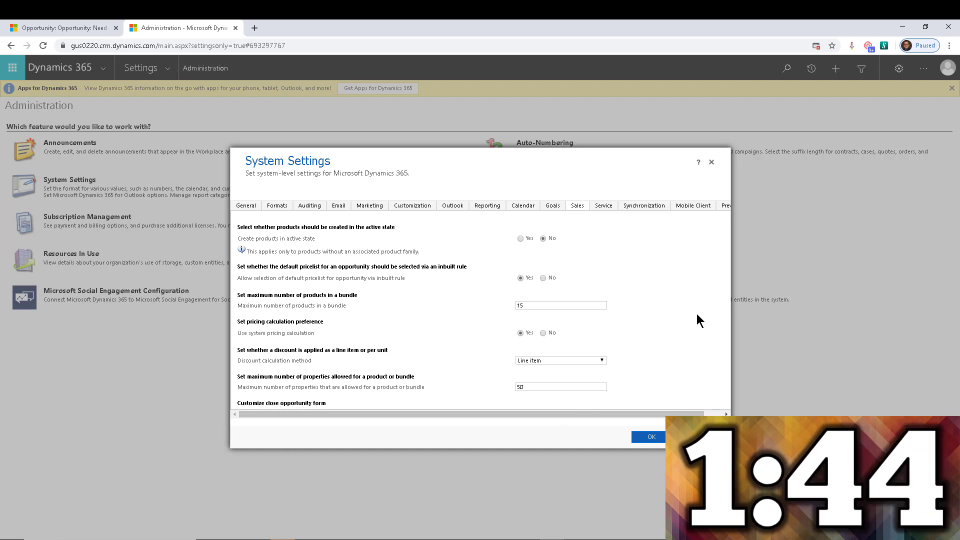
pyautogui.moveTo(704, 271)
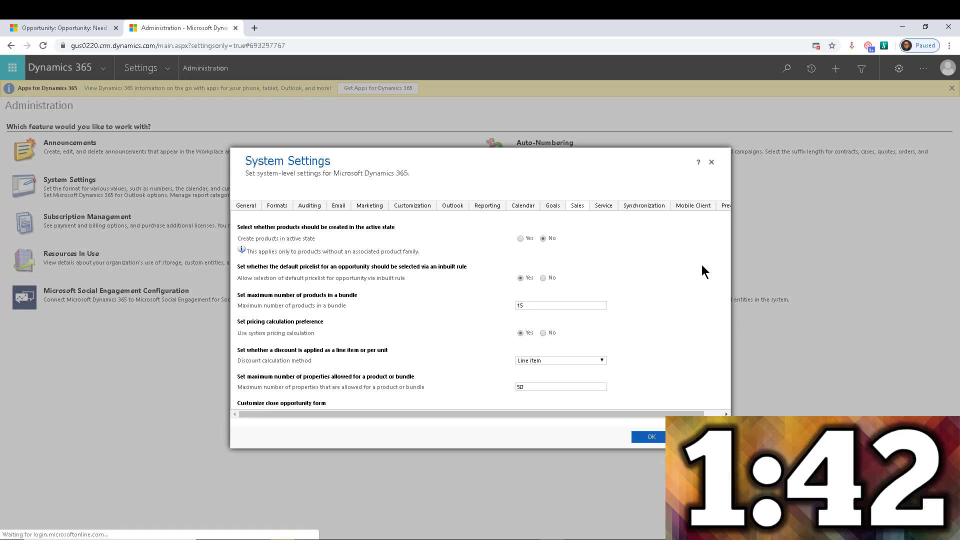
pyautogui.moveTo(652, 250)
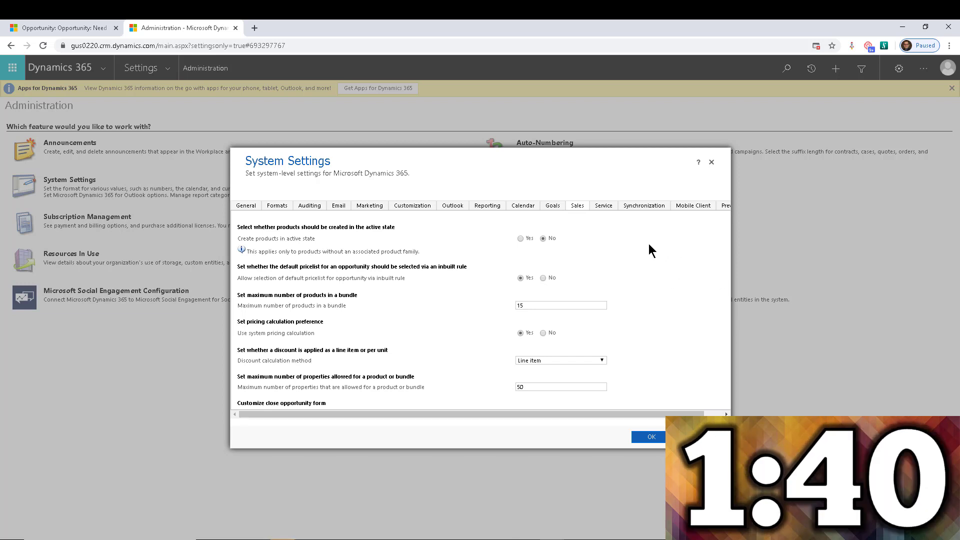
pyautogui.moveTo(729, 241)
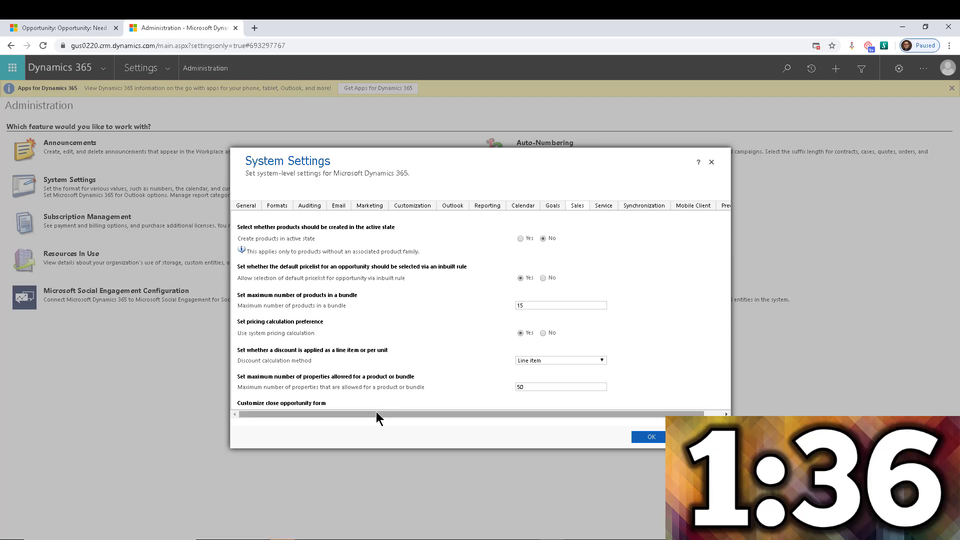
pyautogui.moveTo(368, 406)
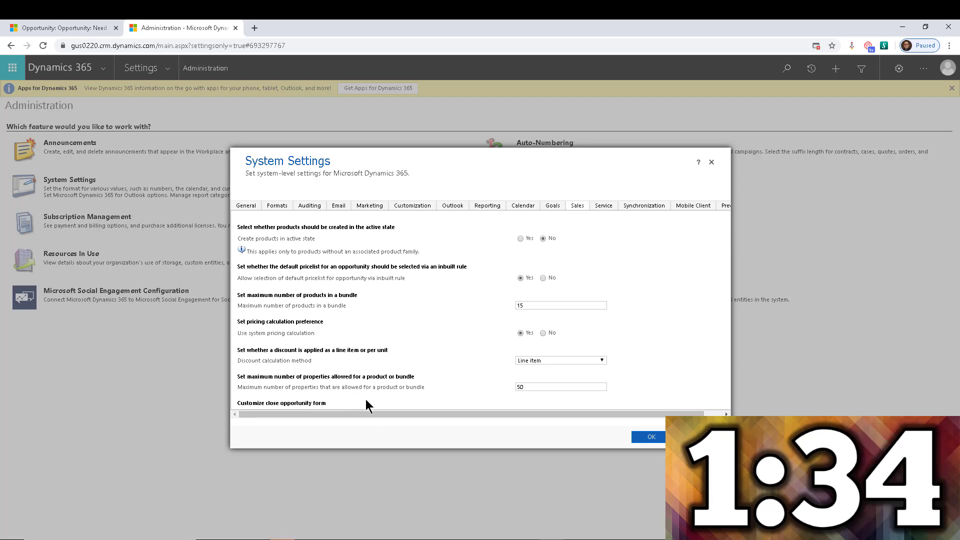
pyautogui.moveTo(392, 387)
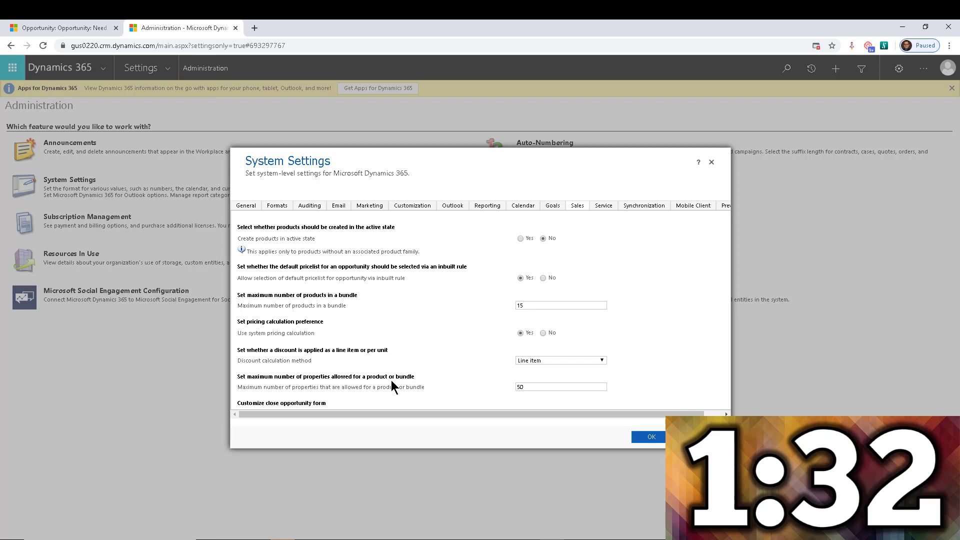
pyautogui.scroll(-3)
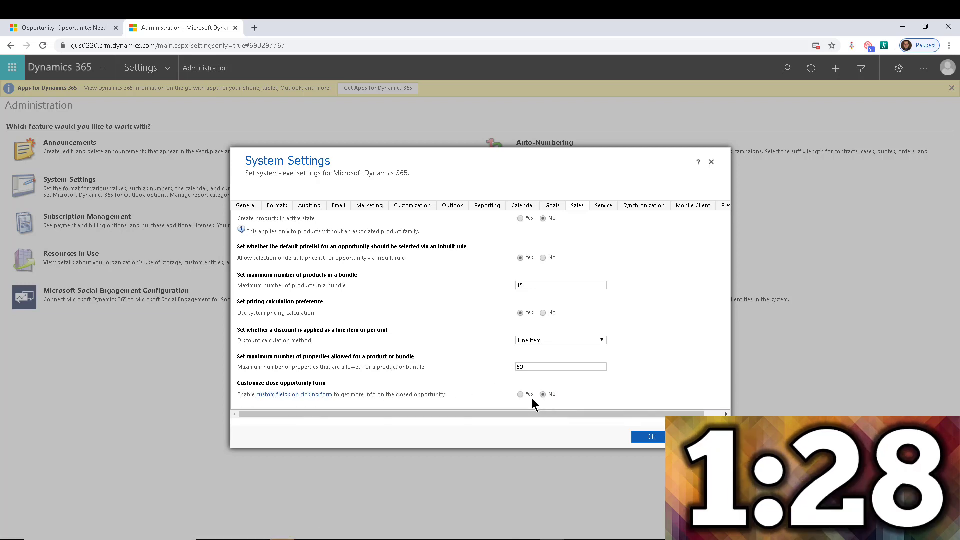
pyautogui.click(521, 394)
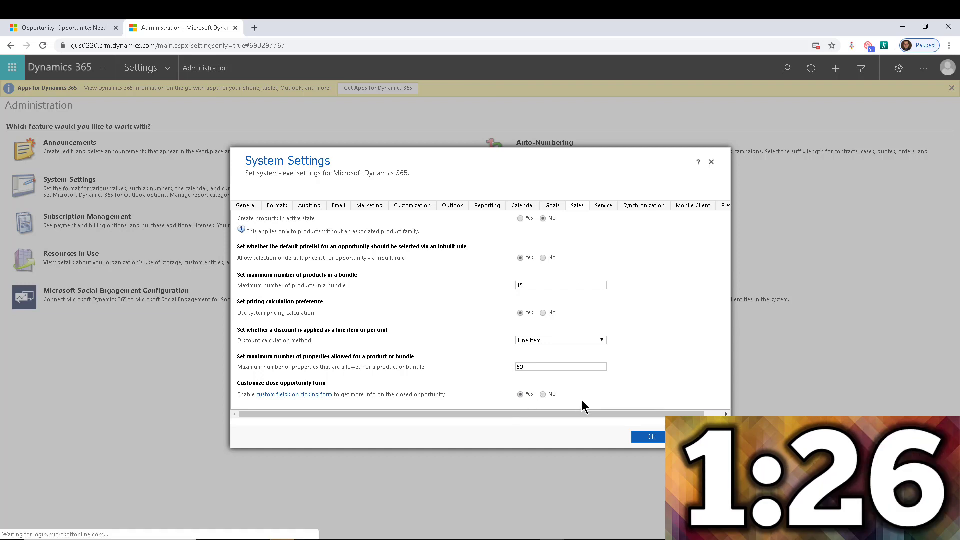
pyautogui.click(648, 437)
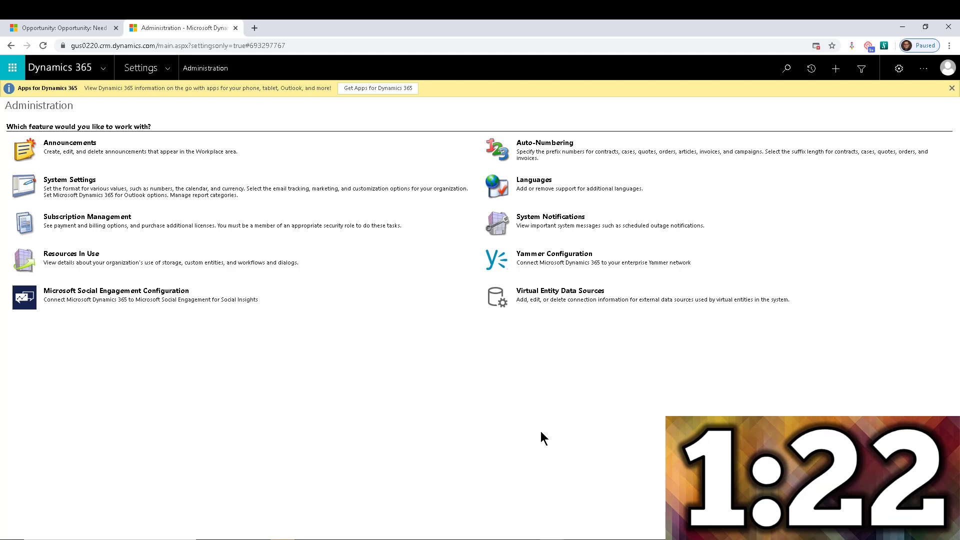
pyautogui.moveTo(387, 351)
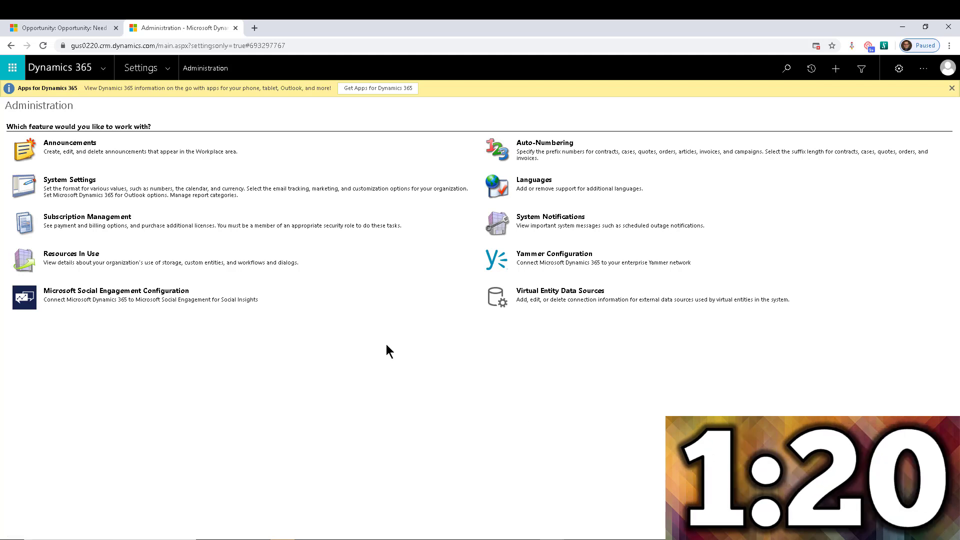
pyautogui.moveTo(455, 390)
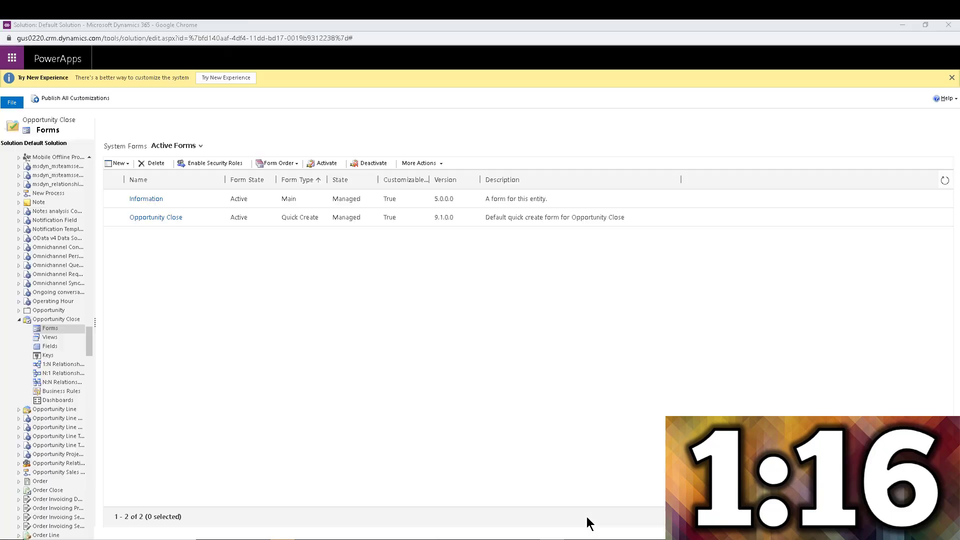
pyautogui.moveTo(179, 322)
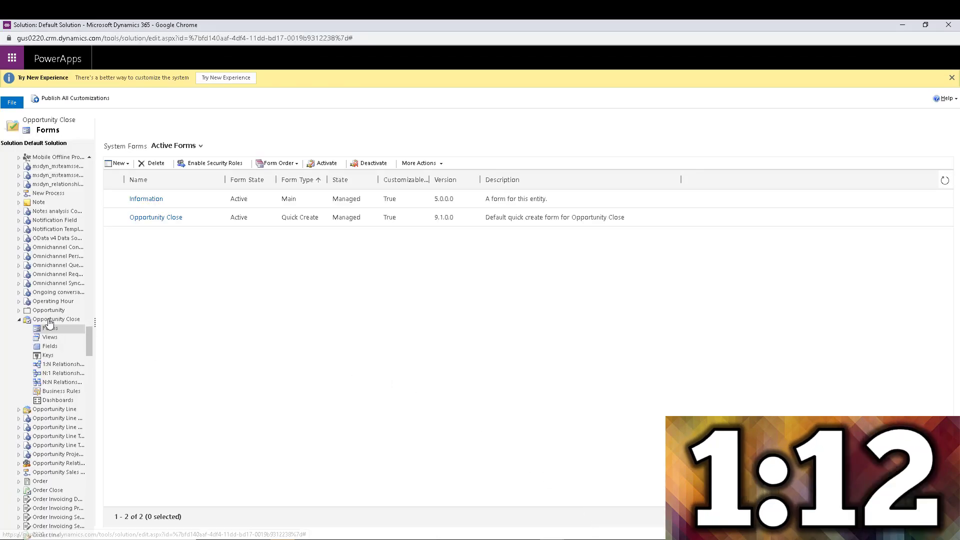
pyautogui.moveTo(50, 327)
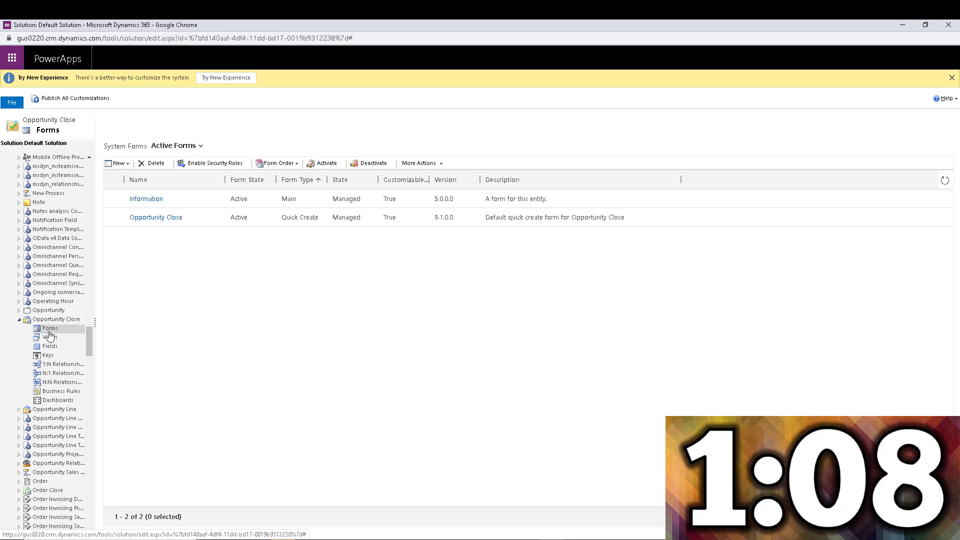
pyautogui.moveTo(213, 222)
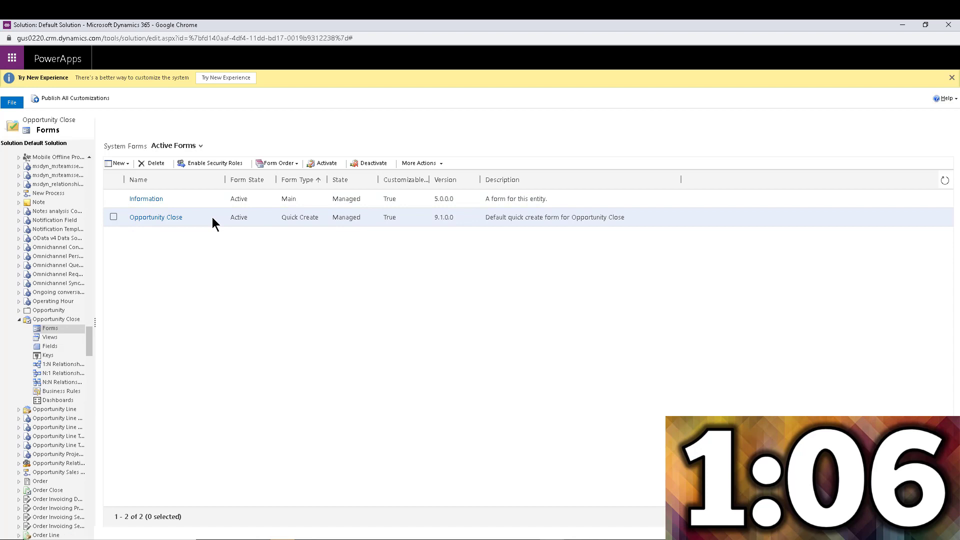
pyautogui.moveTo(220, 286)
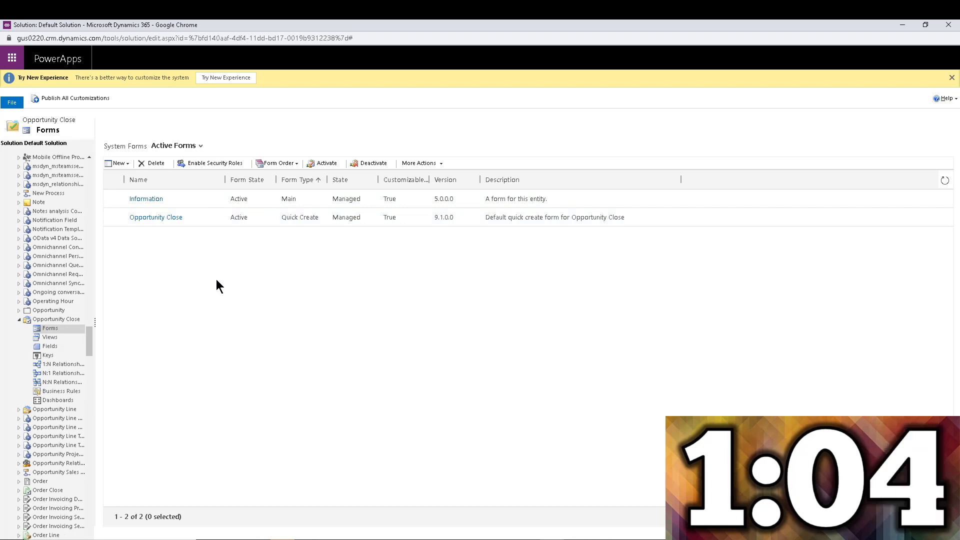
pyautogui.moveTo(251, 199)
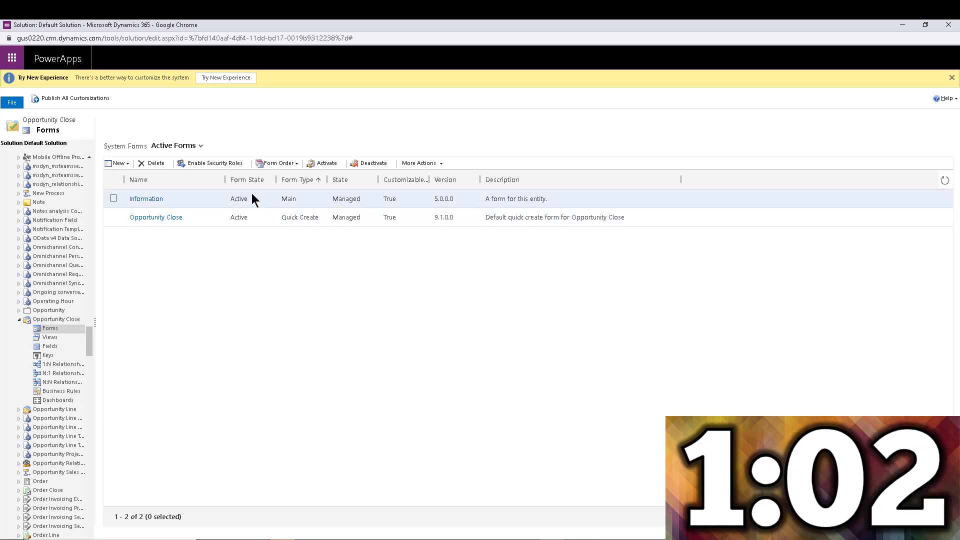
pyautogui.moveTo(232, 205)
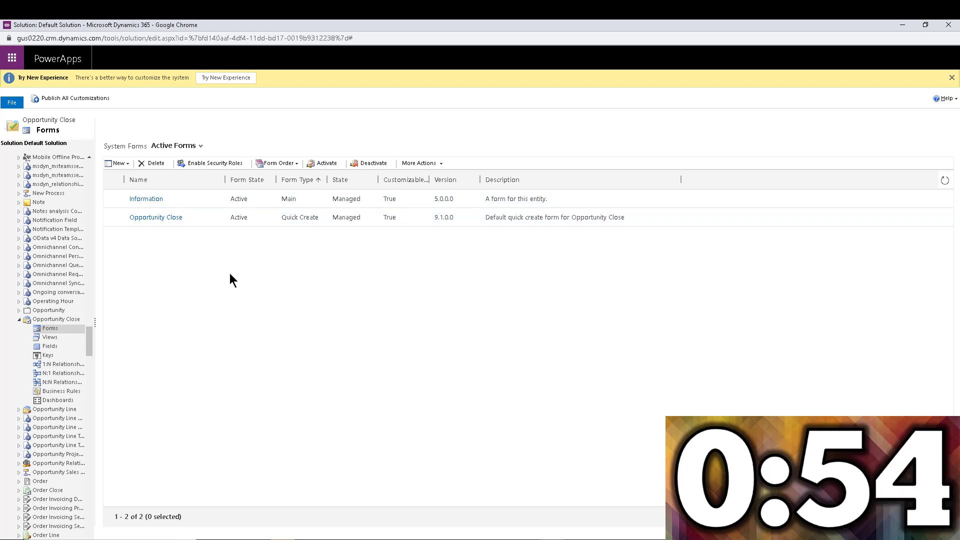
pyautogui.moveTo(156, 216)
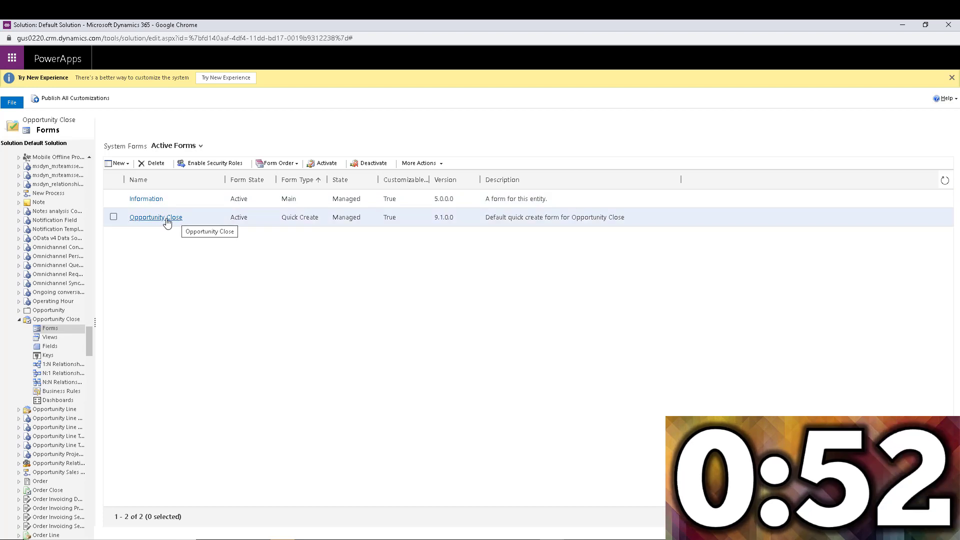
pyautogui.moveTo(300, 216)
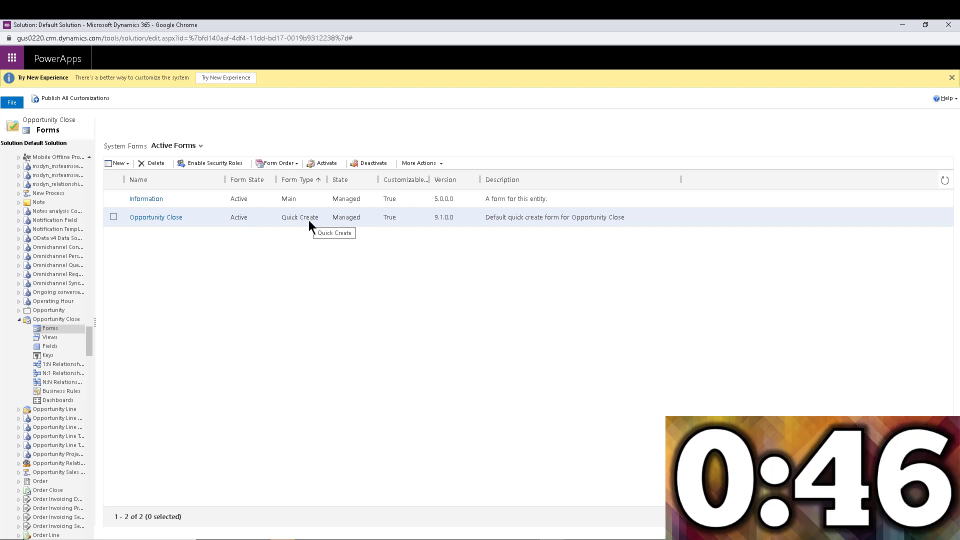
pyautogui.moveTo(254, 230)
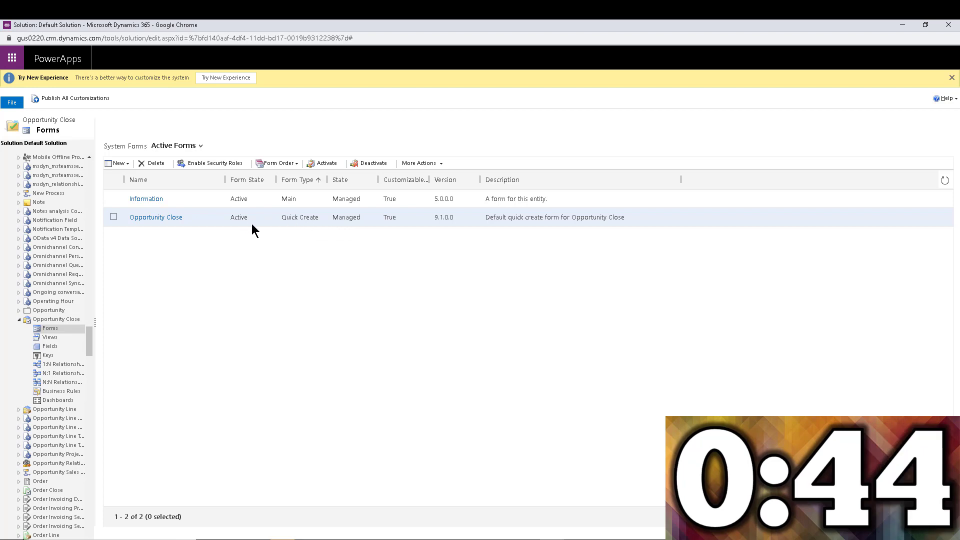
# Step: Open the Opportunity Close Quick Create form from the Opportunity Close forms list
pyautogui.click(113, 217)
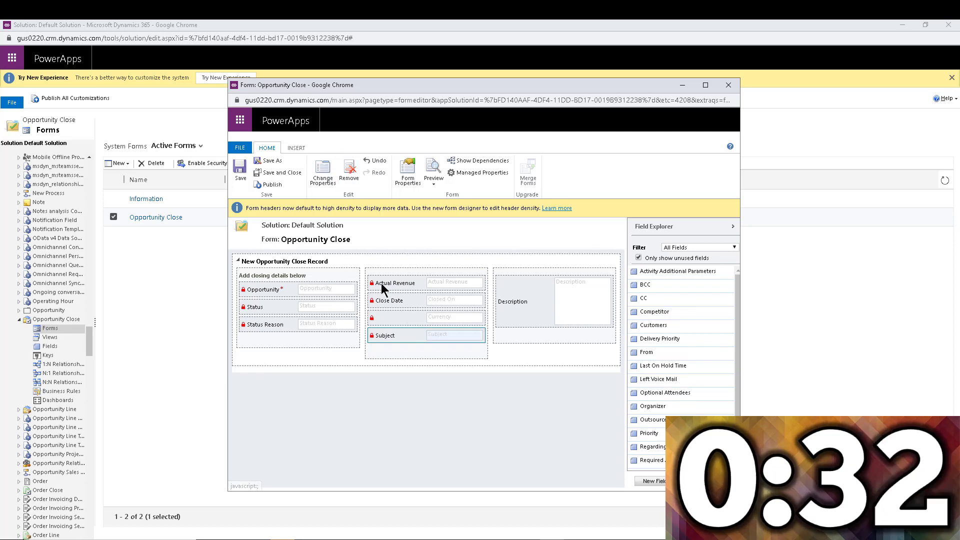
pyautogui.moveTo(360, 359)
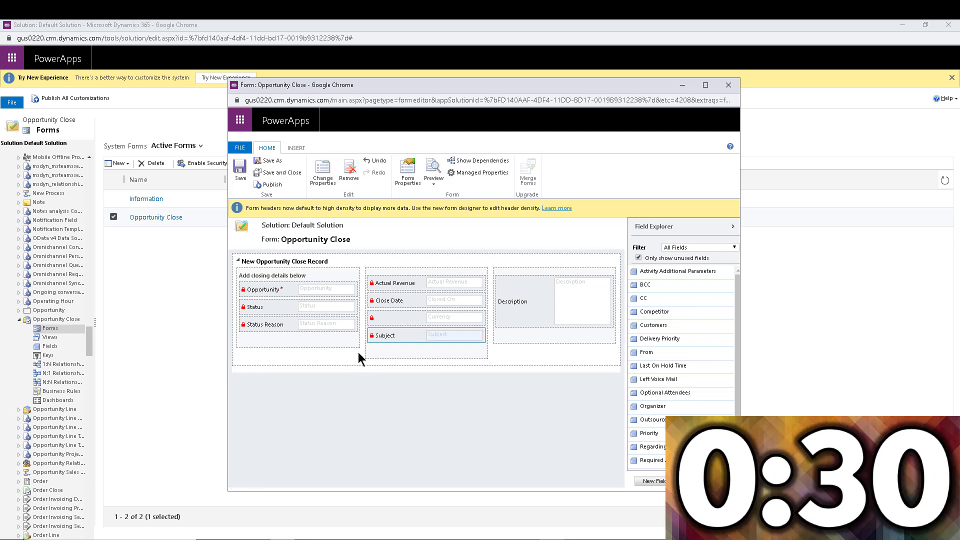
pyautogui.moveTo(403, 244)
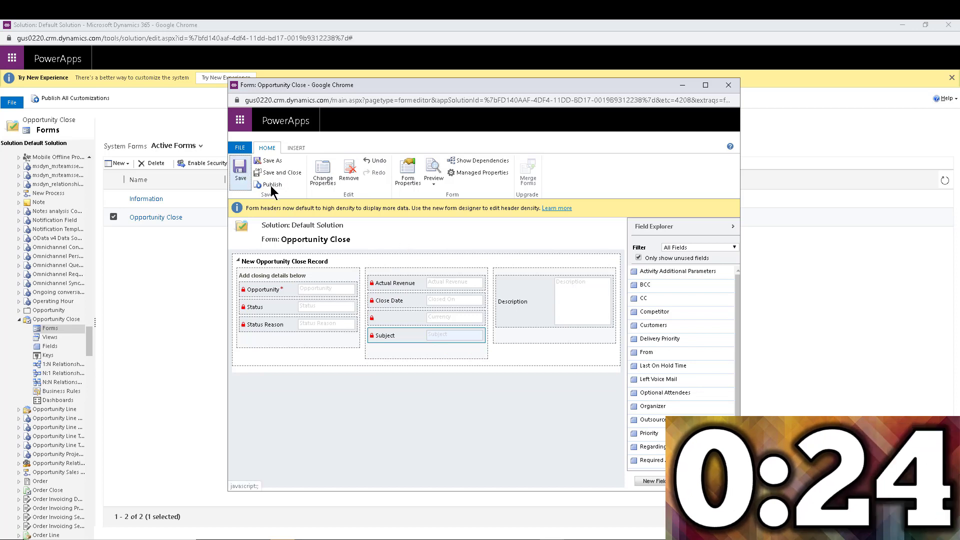
# Step: Publish the Quick Create Opportunity Close form, then save and close the editor
pyautogui.click(268, 184)
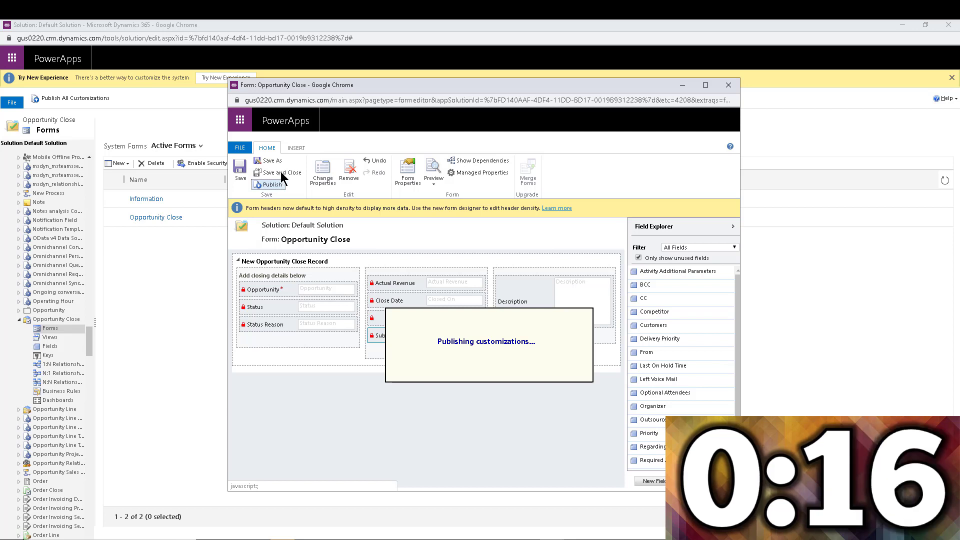
pyautogui.moveTo(316, 203)
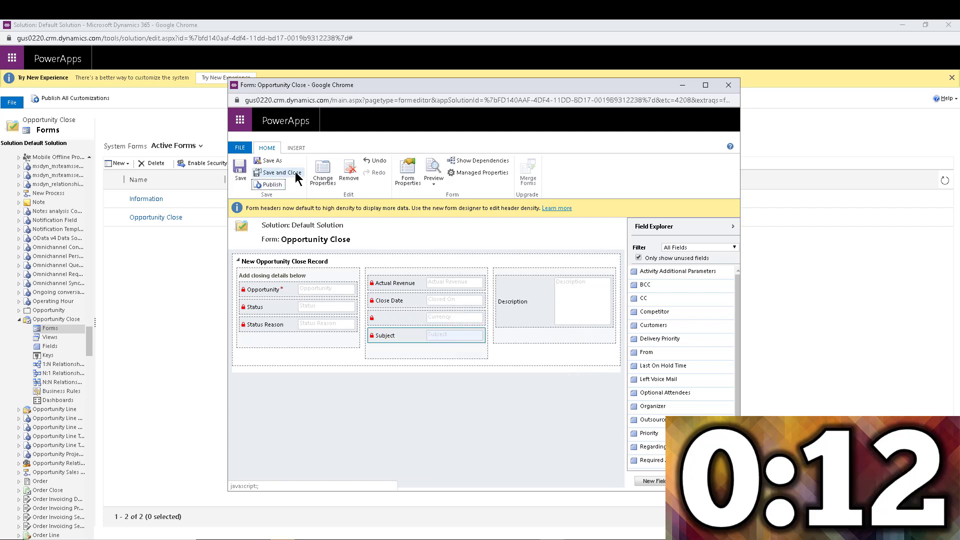
pyautogui.click(279, 172)
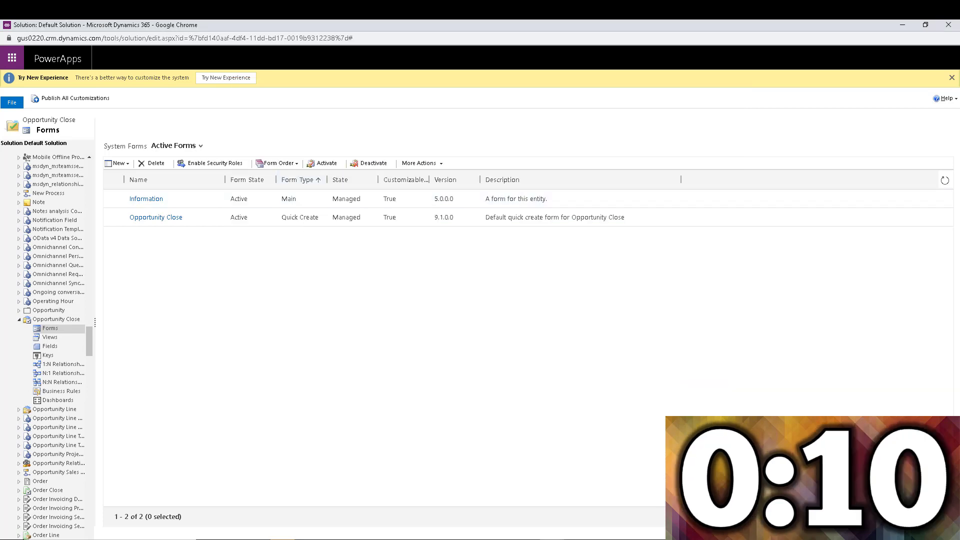
# Step: Return to the 'Need 10 units immediately!' opportunity record via the administration tab
pyautogui.click(180, 27)
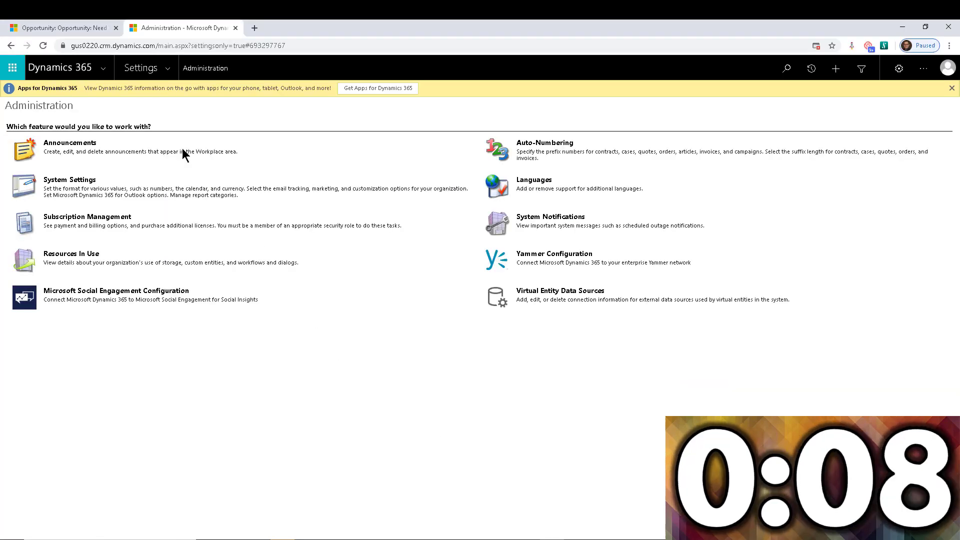
pyautogui.click(61, 28)
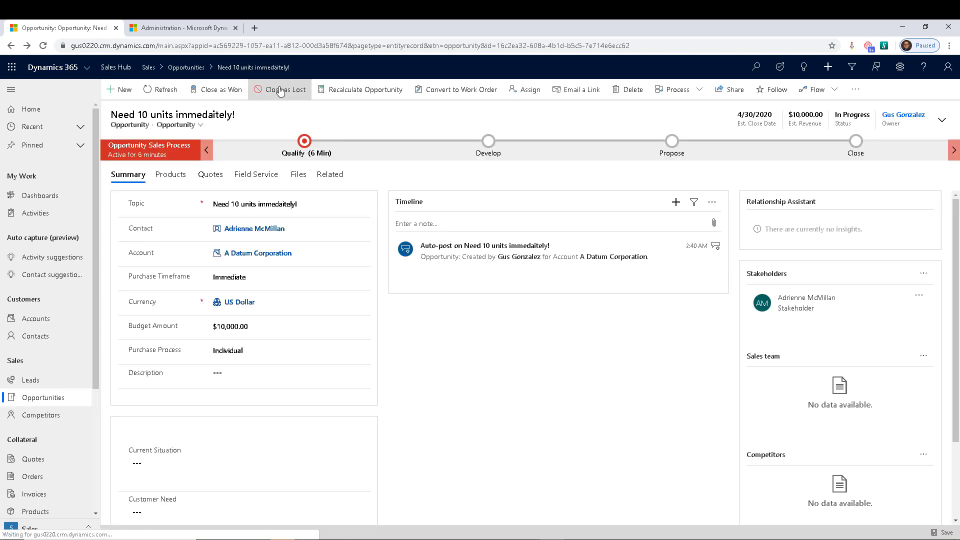
# Step: Choose Close as Lost on the 'Need 10 units immediately!' opportunity
pyautogui.click(284, 89)
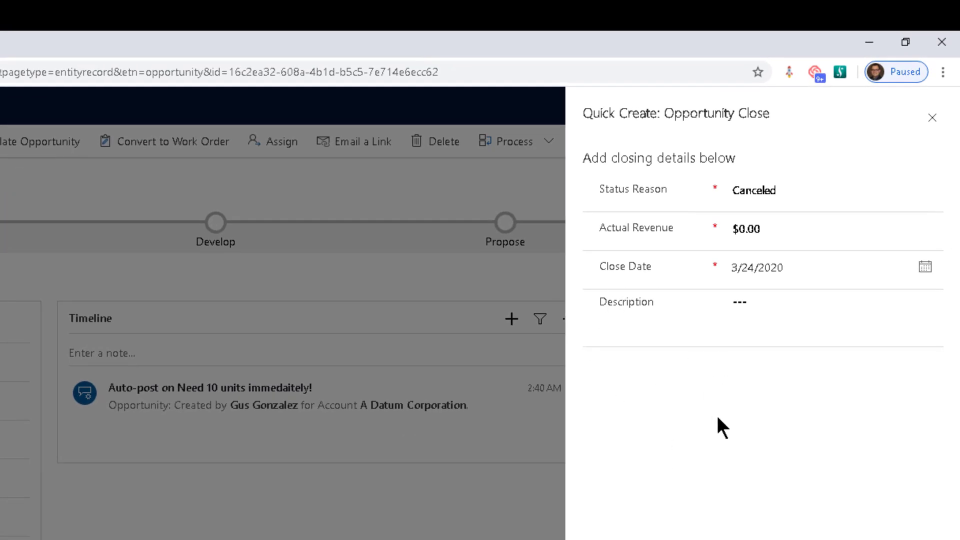
pyautogui.moveTo(113, 348)
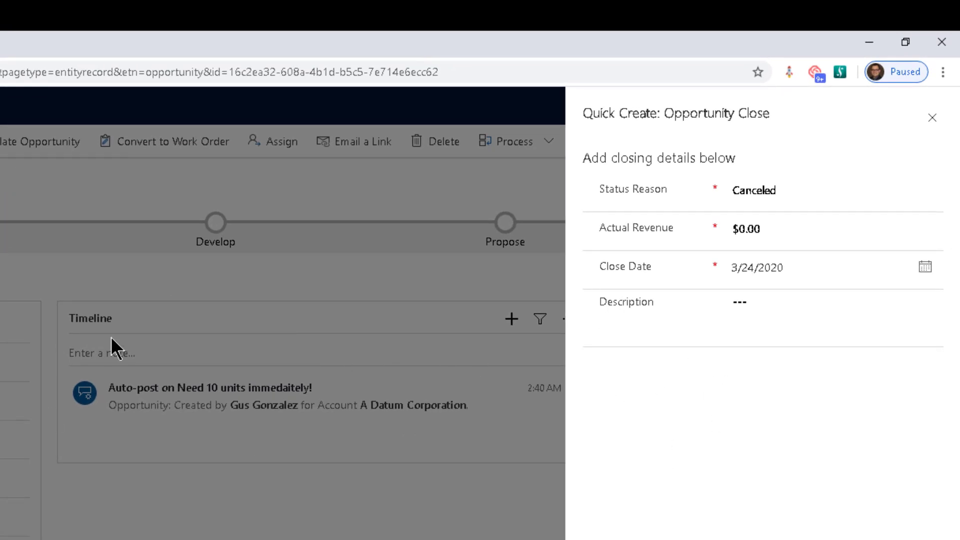
pyautogui.moveTo(648, 246)
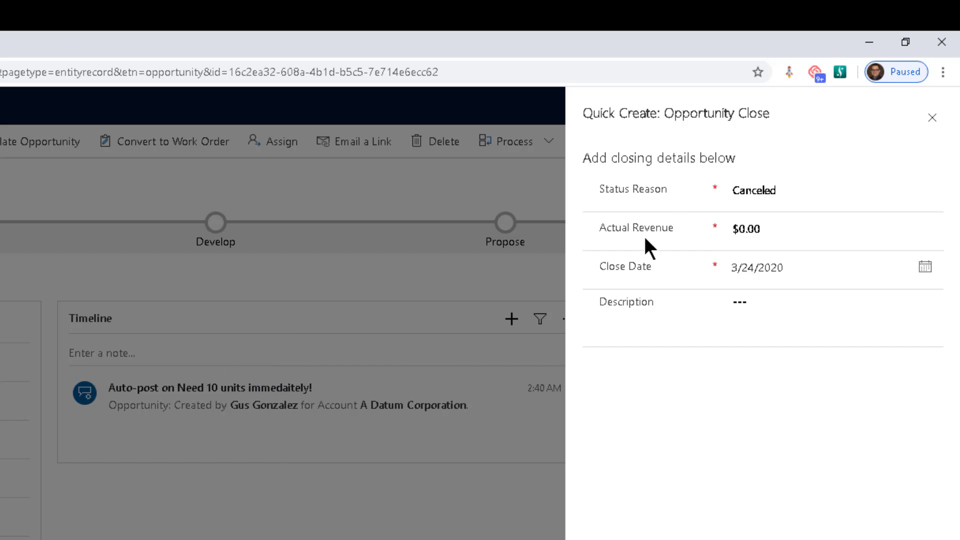
pyautogui.moveTo(670, 378)
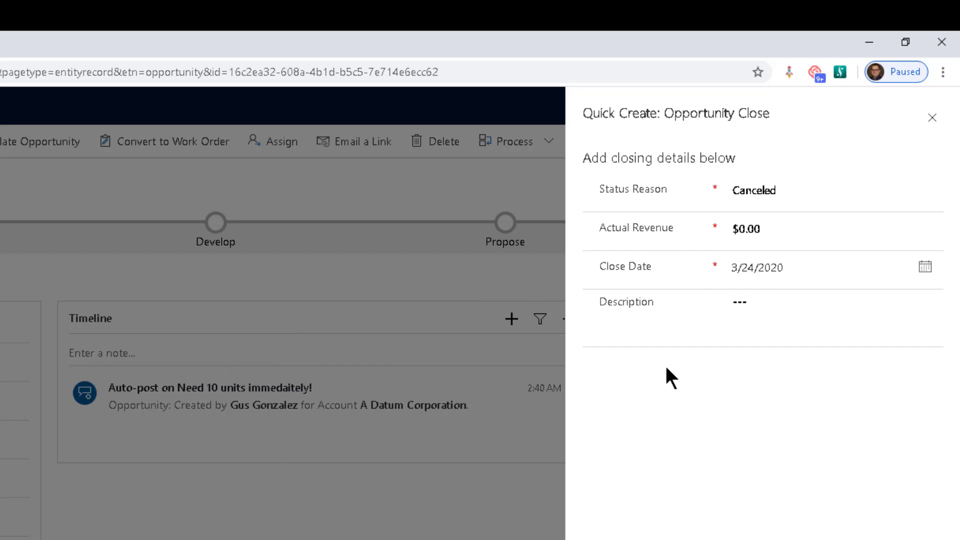
pyautogui.moveTo(588, 115)
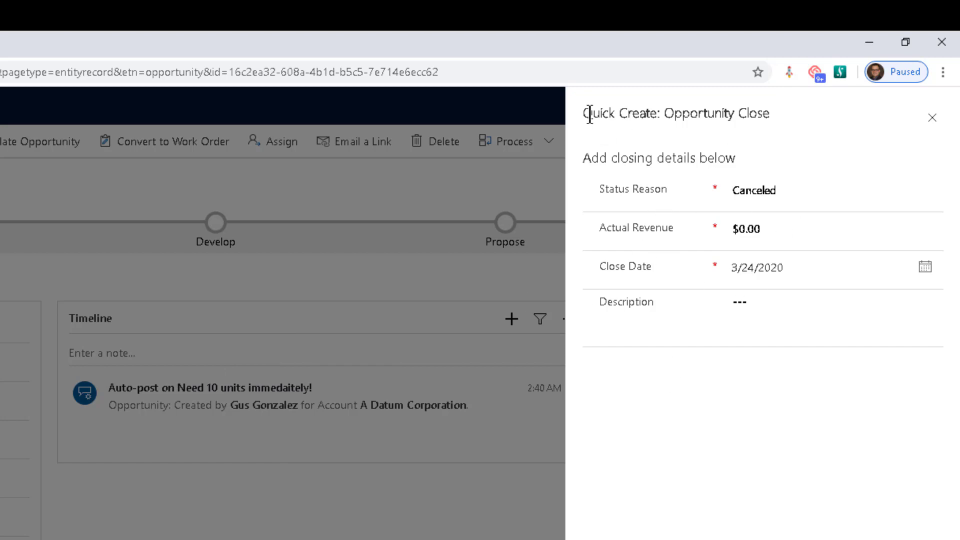